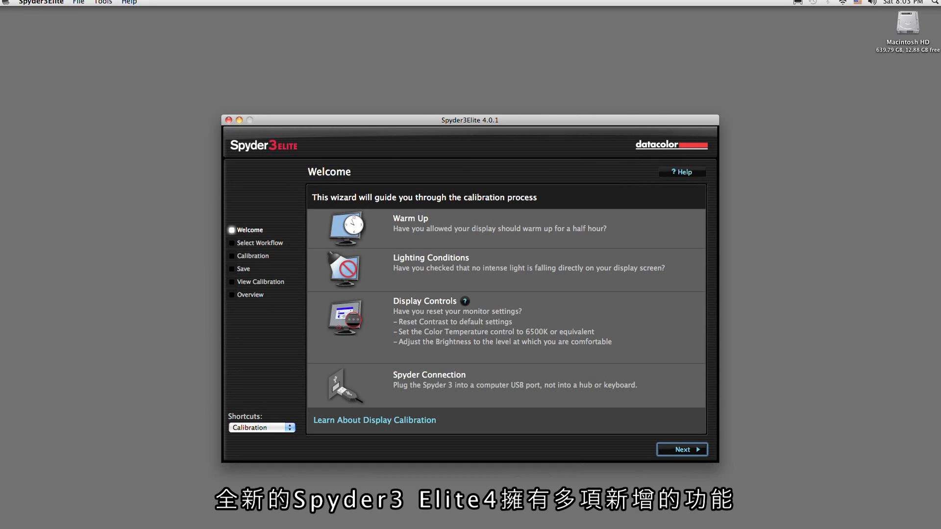
# Continue past the welcome checklist into the calibration wizard
pyautogui.click(261, 427)
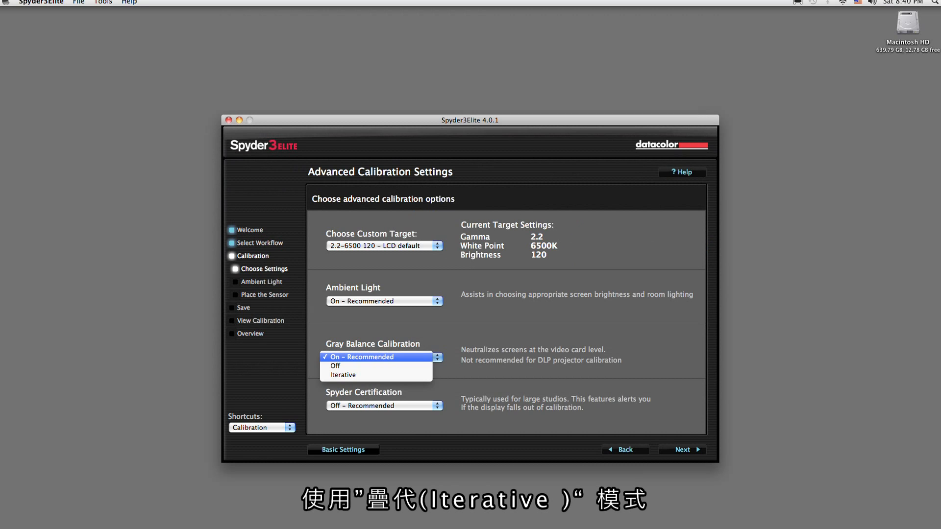
pyautogui.moveTo(342, 374)
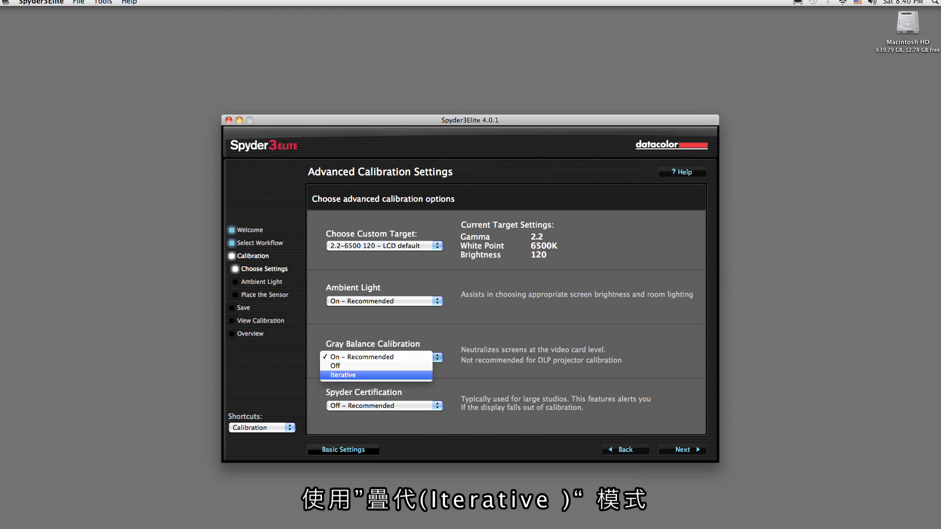
# Choose Iterative as the gray balance calibration method
pyautogui.click(342, 375)
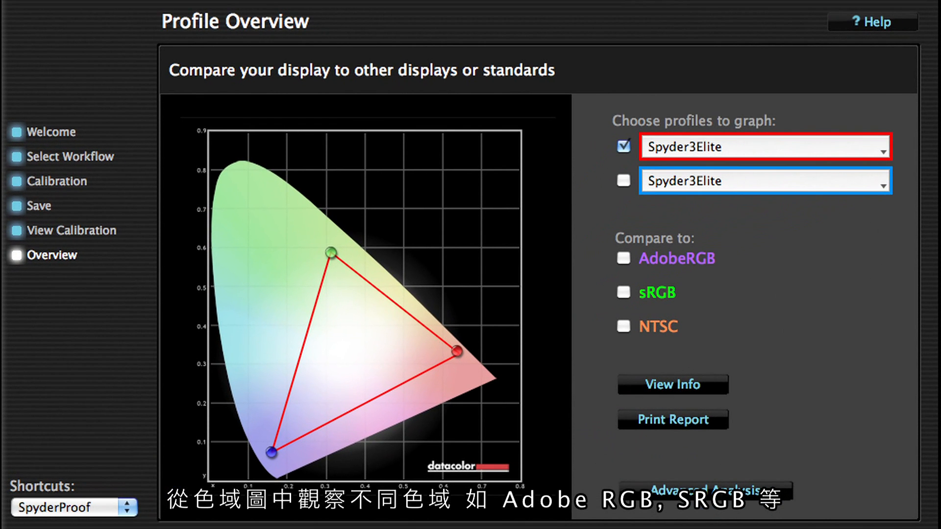
# Tick AdobeRGB and sRGB under Compare to on the gamut plot
pyautogui.click(623, 258)
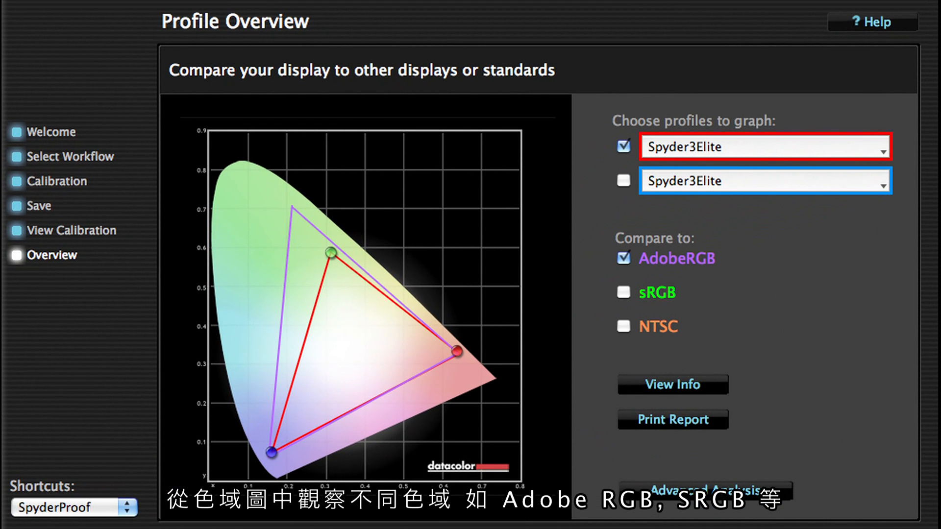
pyautogui.click(623, 293)
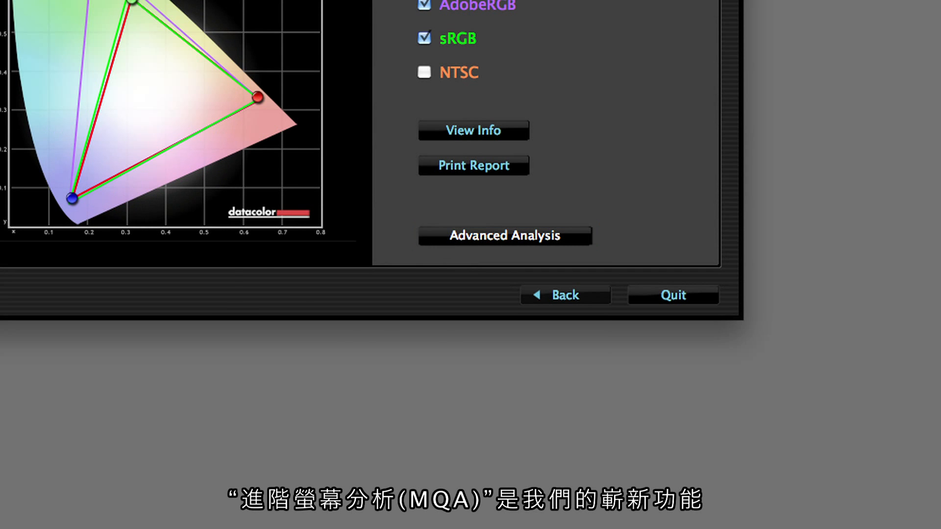
# Launch Advanced Analysis and show the Screen Uniformity brightness report
pyautogui.click(503, 235)
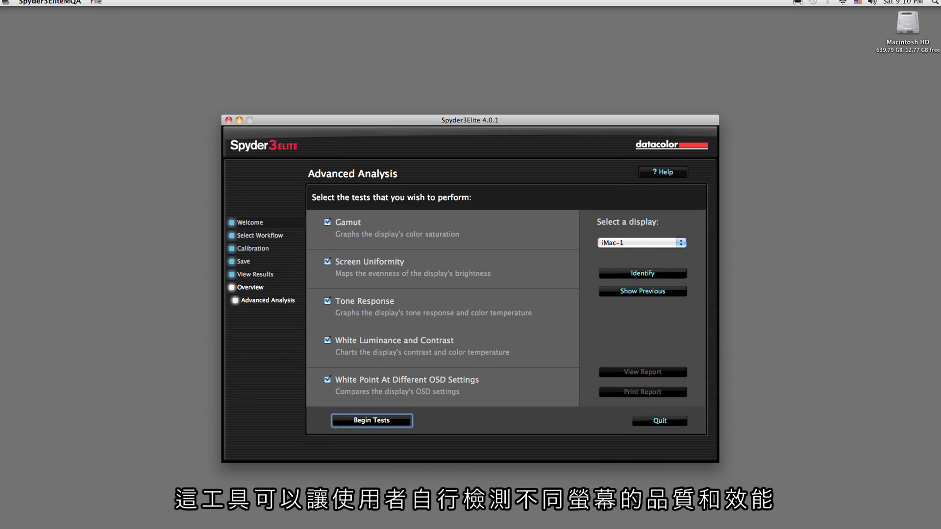
pyautogui.click(371, 420)
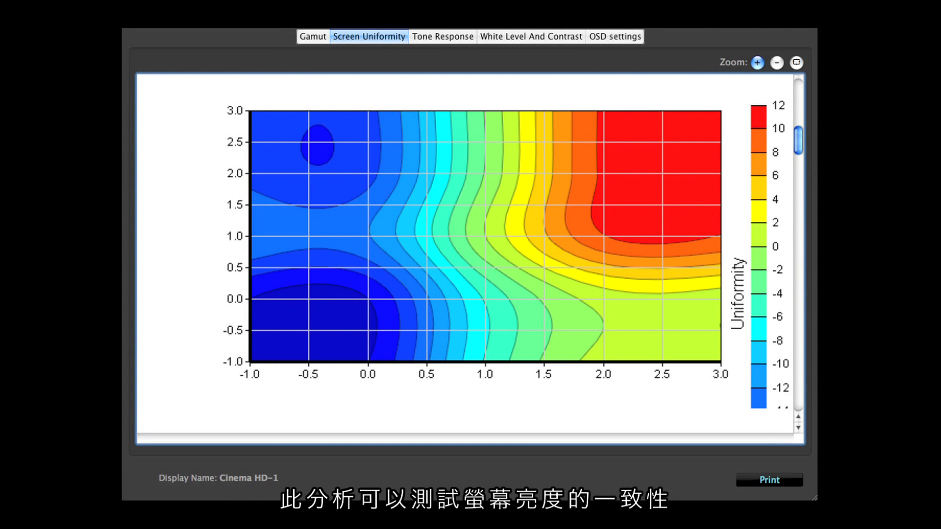